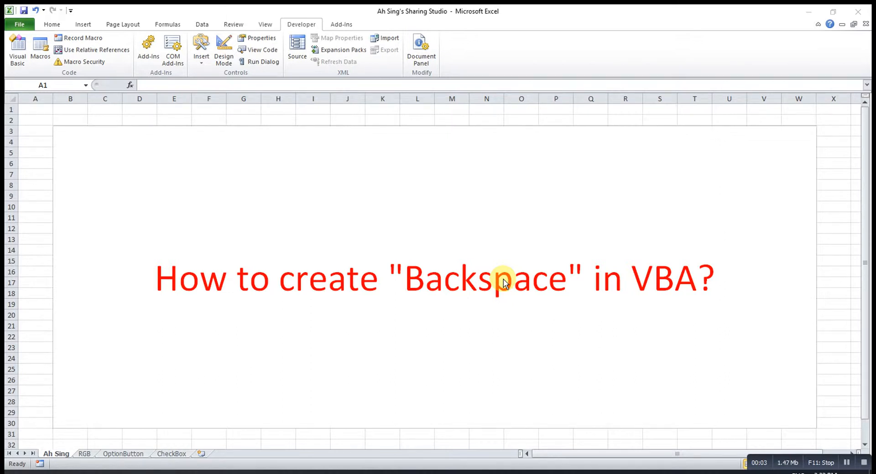
{"action": "mouse_move", "coordinate": [450, 304]}
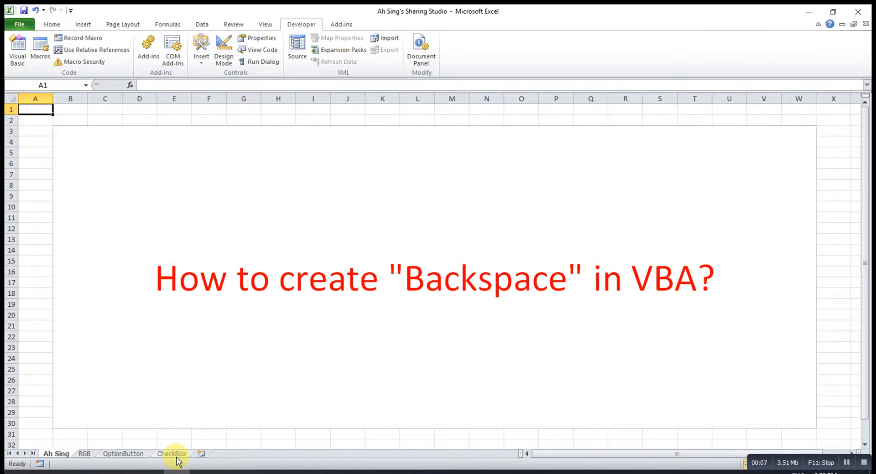
Step: On the CheckBox sheet, run Choose Colour with only red ticked
{"action": "left_click", "coordinate": [171, 453]}
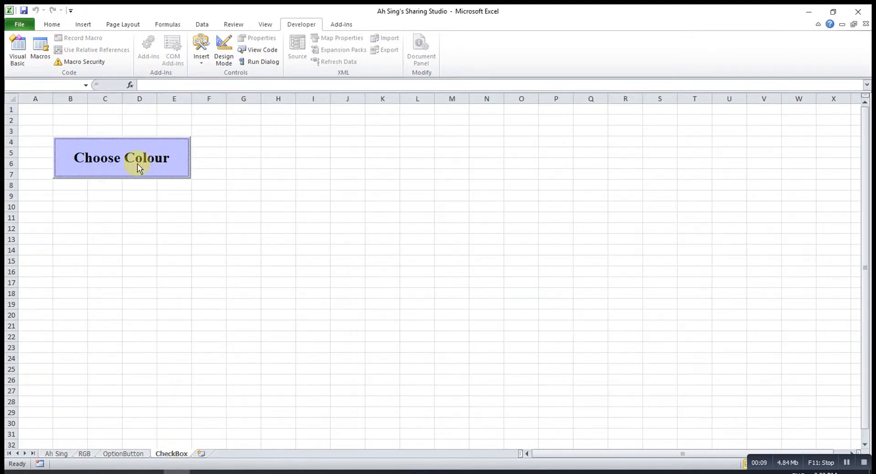
{"action": "left_click", "coordinate": [122, 158]}
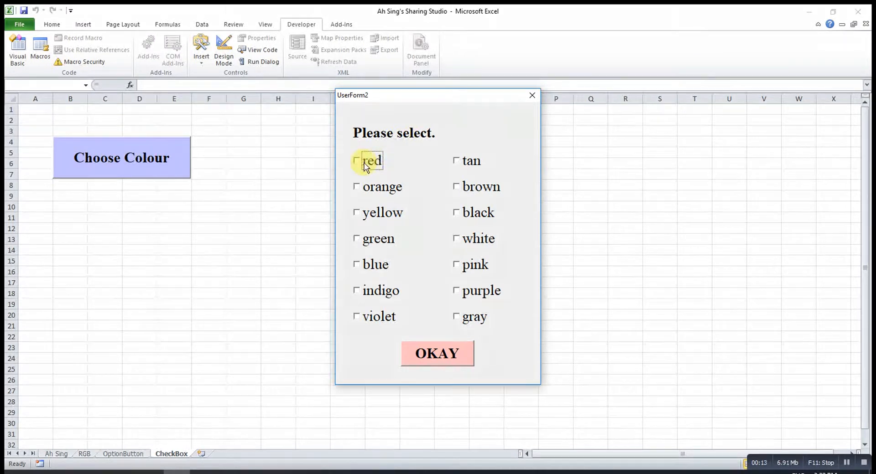
{"action": "left_click", "coordinate": [357, 161]}
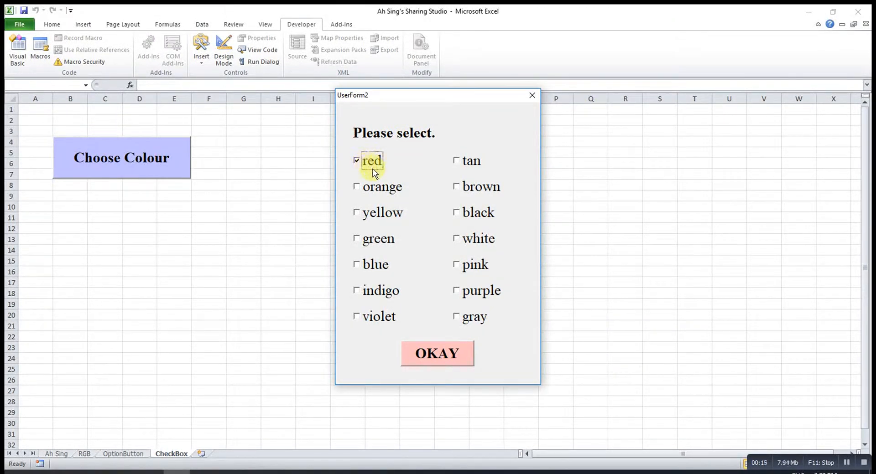
{"action": "mouse_move", "coordinate": [437, 354]}
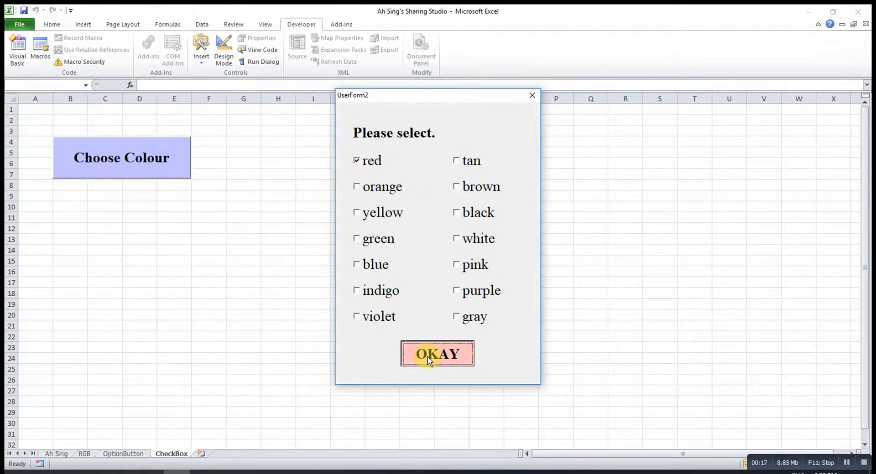
{"action": "left_click", "coordinate": [437, 354]}
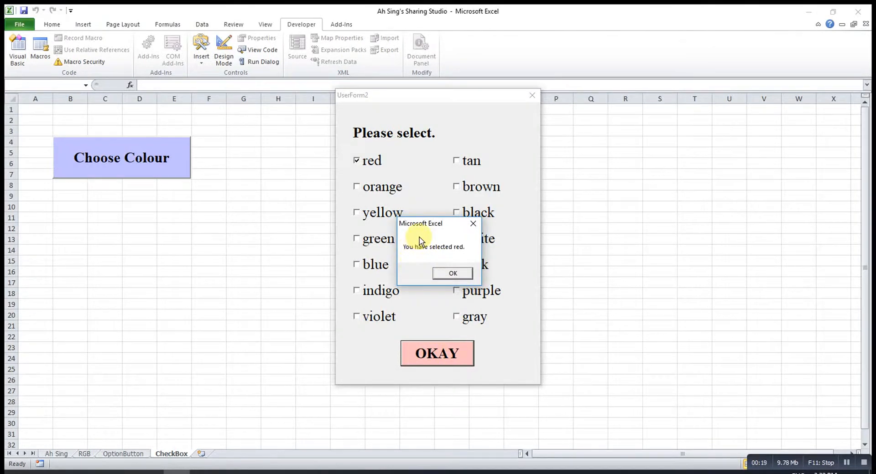
{"action": "mouse_move", "coordinate": [444, 257]}
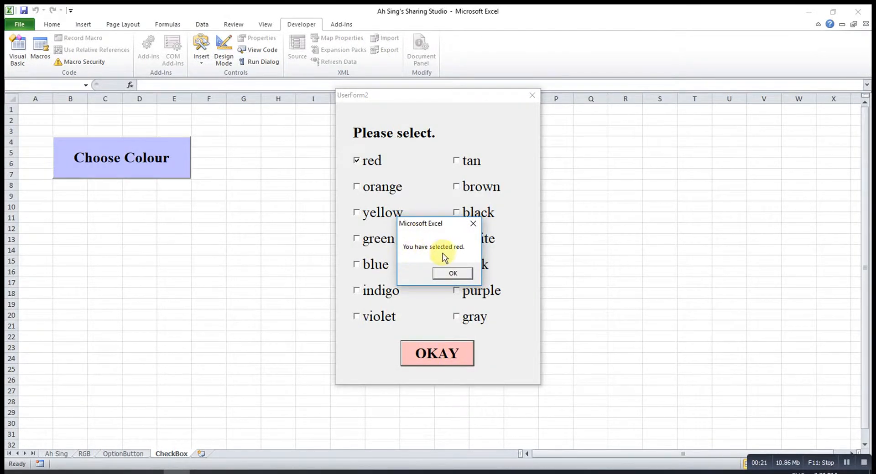
{"action": "mouse_move", "coordinate": [467, 252]}
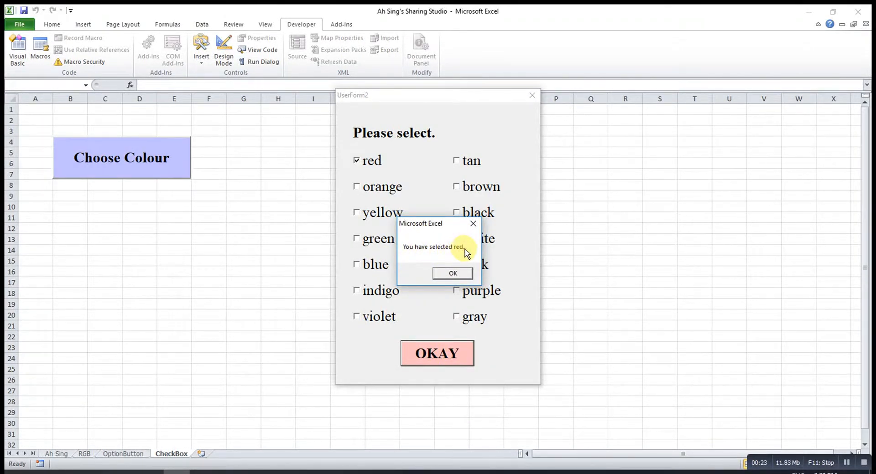
Step: Submit red and orange, getting 'You have selected red, and orange.'
{"action": "left_click", "coordinate": [452, 273]}
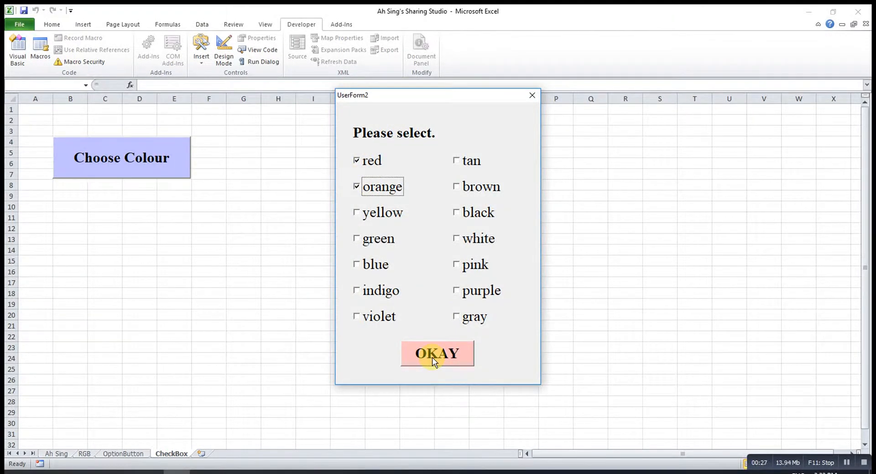
{"action": "left_click", "coordinate": [437, 353]}
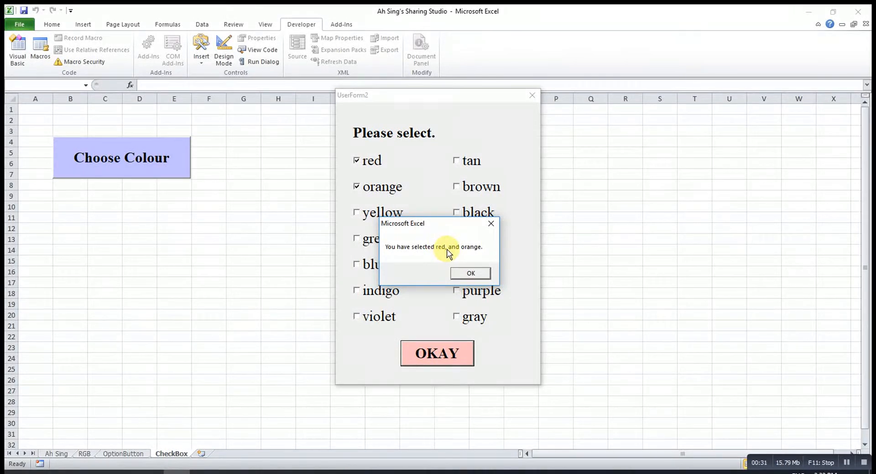
{"action": "mouse_move", "coordinate": [452, 253]}
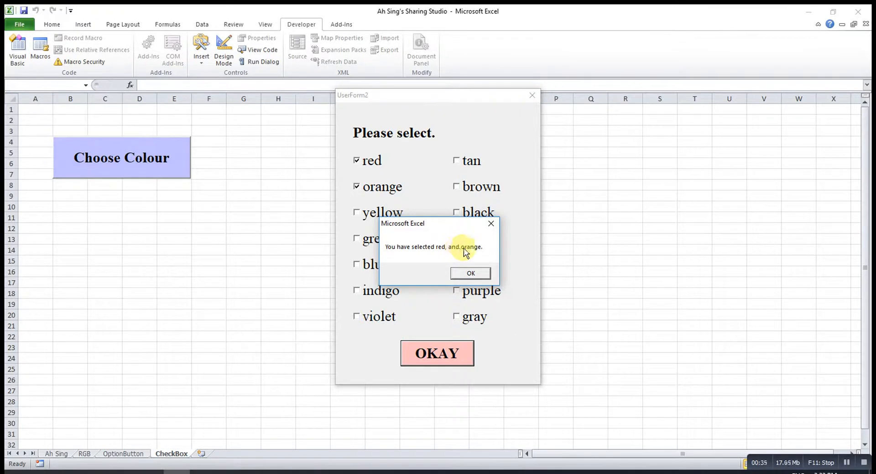
{"action": "mouse_move", "coordinate": [484, 255]}
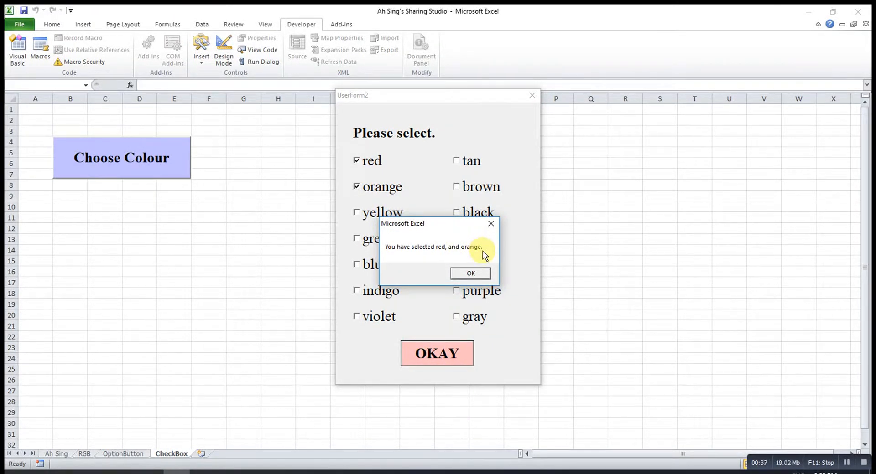
Step: Submit red, orange and yellow, getting 'You have selected red, orange, and yellow.'
{"action": "left_click", "coordinate": [470, 273]}
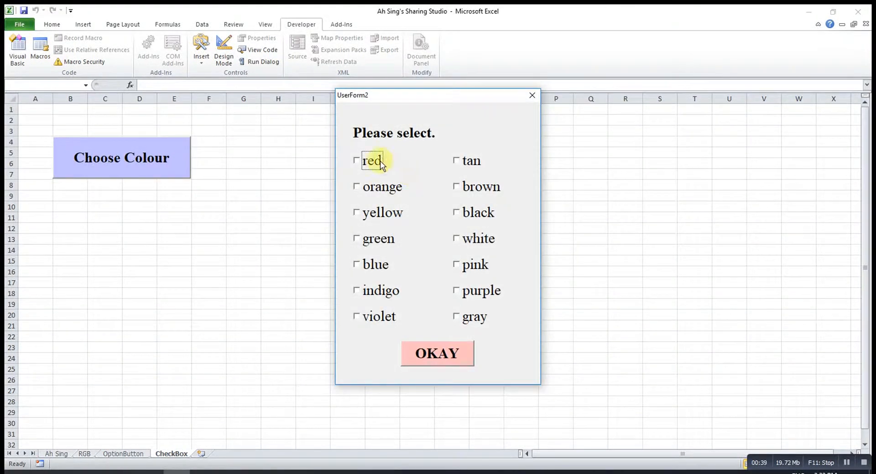
{"action": "left_click", "coordinate": [437, 353]}
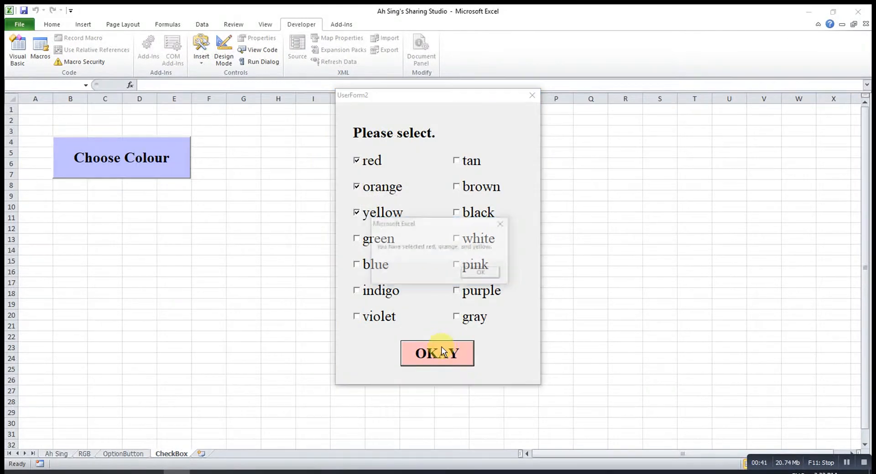
{"action": "left_click", "coordinate": [437, 353]}
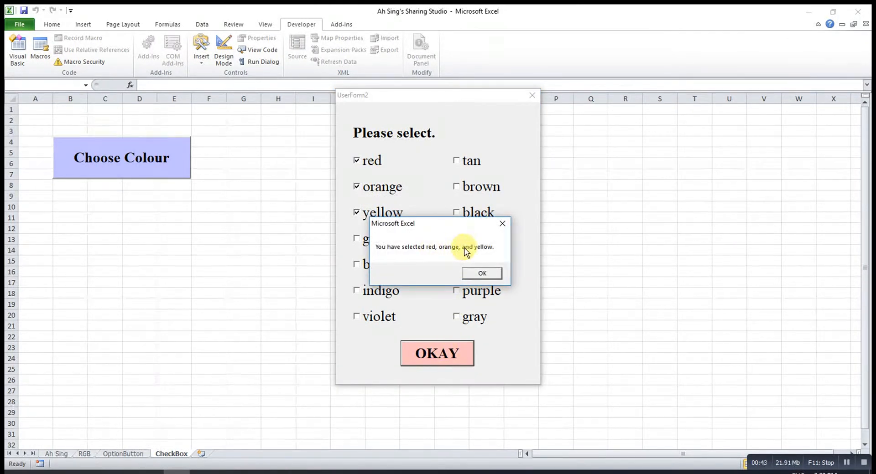
{"action": "mouse_move", "coordinate": [491, 257]}
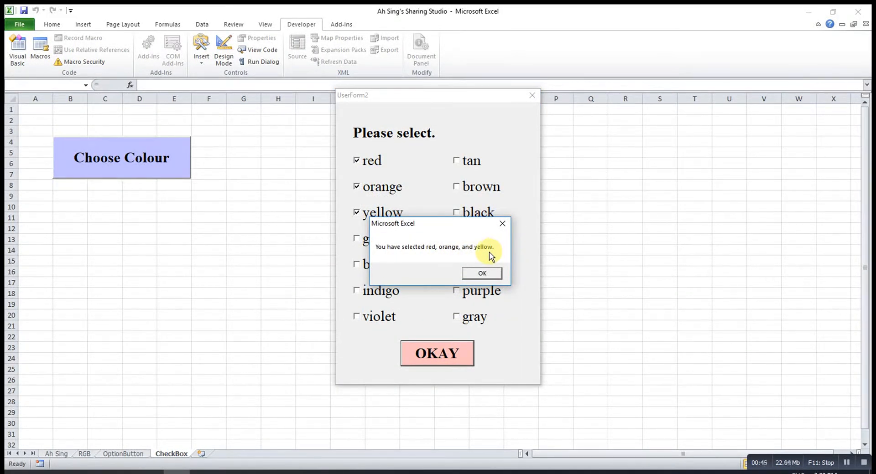
{"action": "mouse_move", "coordinate": [459, 252]}
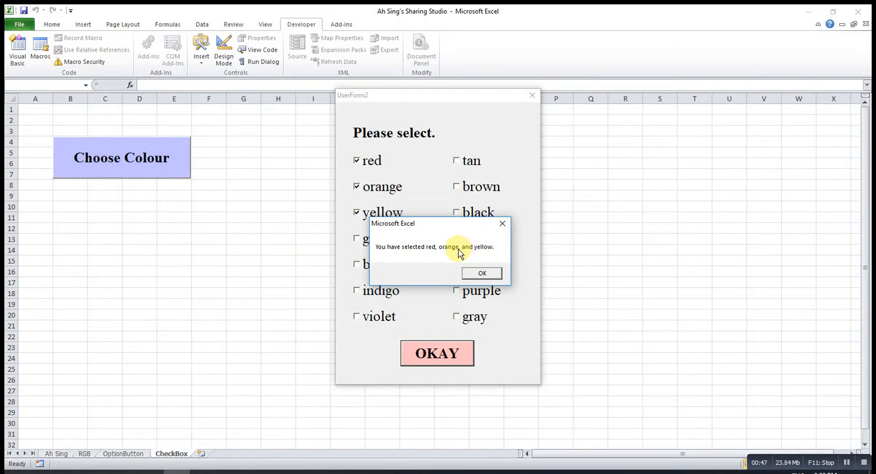
{"action": "mouse_move", "coordinate": [459, 250]}
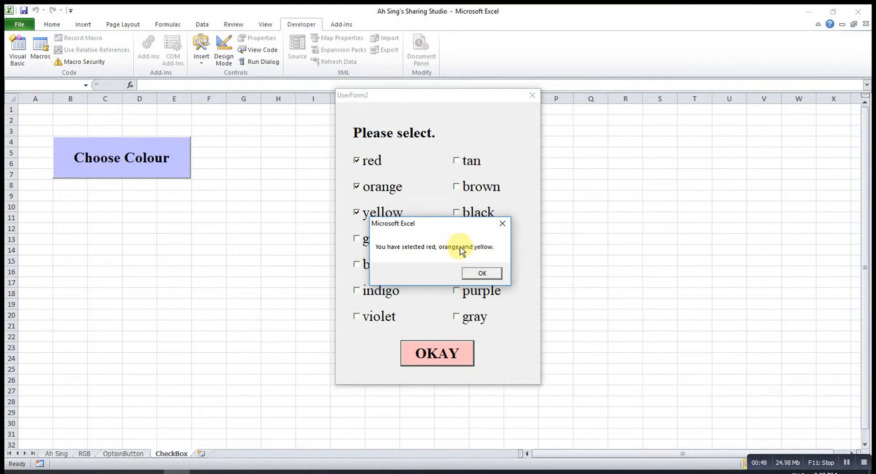
{"action": "mouse_move", "coordinate": [459, 255]}
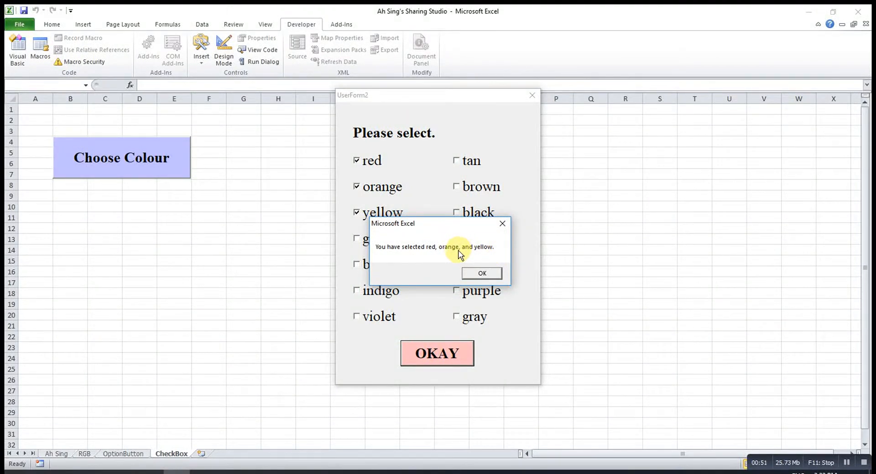
{"action": "mouse_move", "coordinate": [461, 255]}
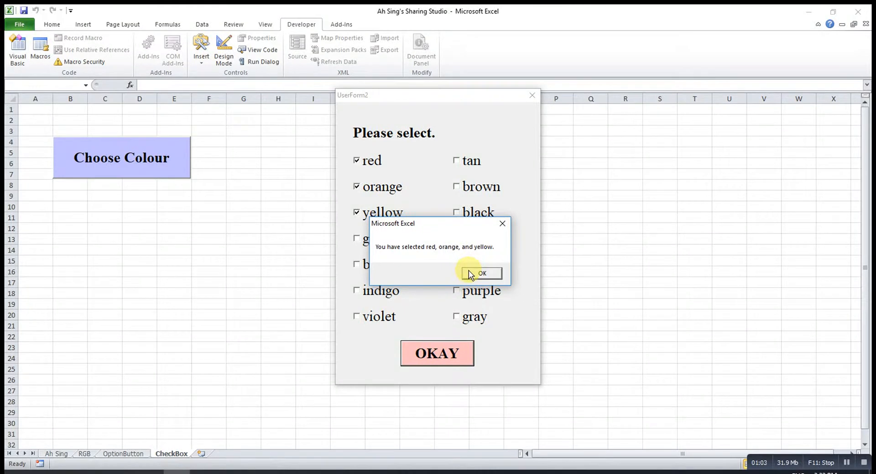
Step: In CommandButton1_Click, trim b's trailing comma with Left(b, Len(b) - 2) before the last colour
{"action": "left_click", "coordinate": [480, 274]}
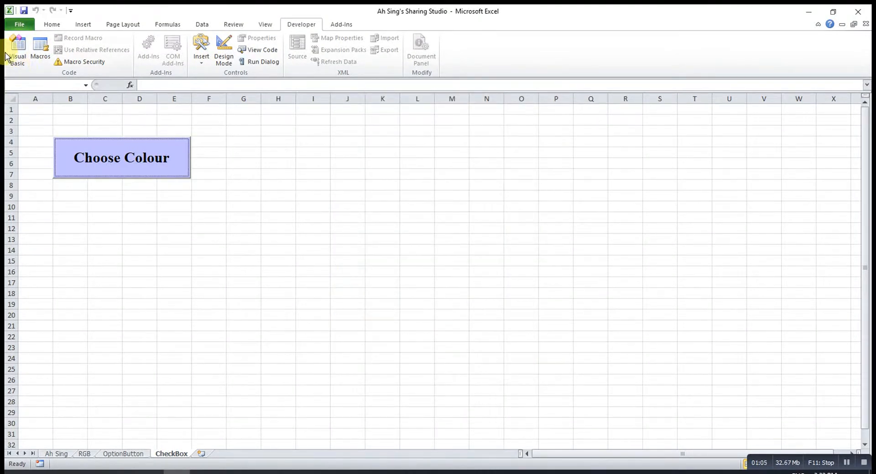
{"action": "left_click", "coordinate": [17, 51]}
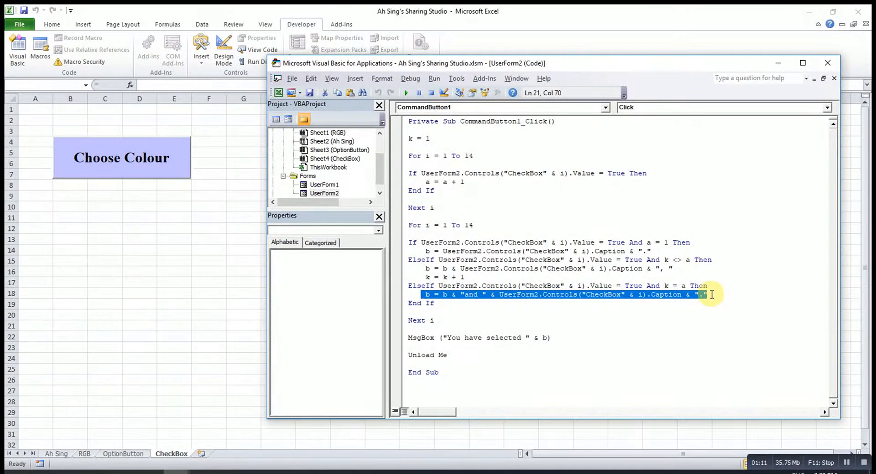
{"action": "left_click", "coordinate": [443, 295]}
{"action": "type", "text": "left(b,"}
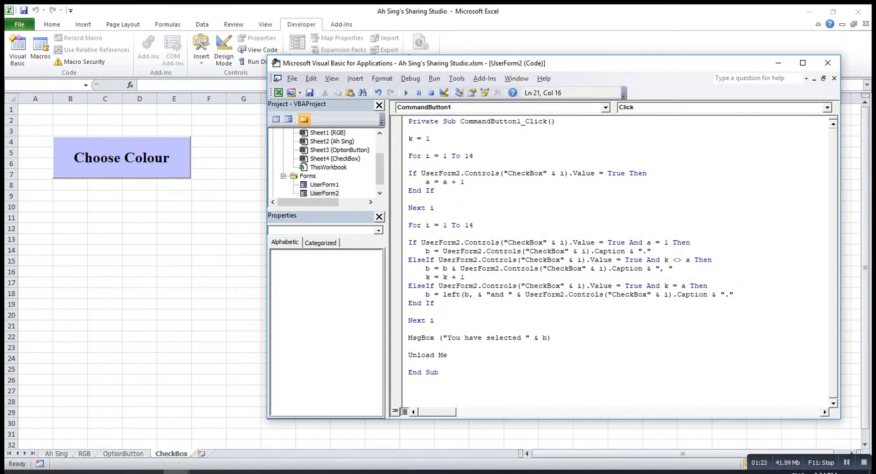
{"action": "type", "text": "len"}
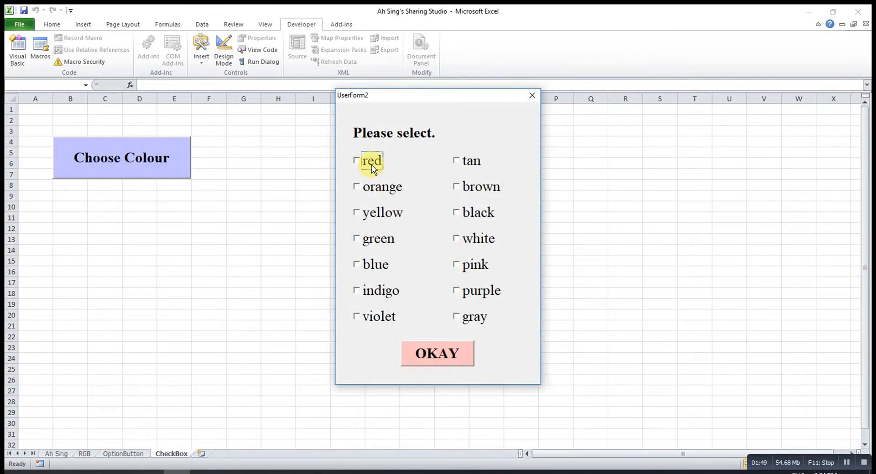
Step: Retest red and orange, confirming 'You have selected red and orange.' without the comma
{"action": "left_click", "coordinate": [437, 353]}
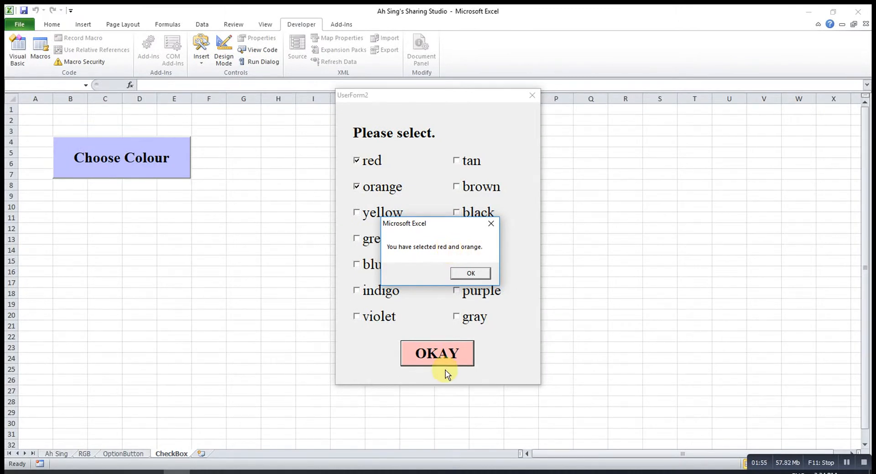
{"action": "left_click", "coordinate": [470, 274]}
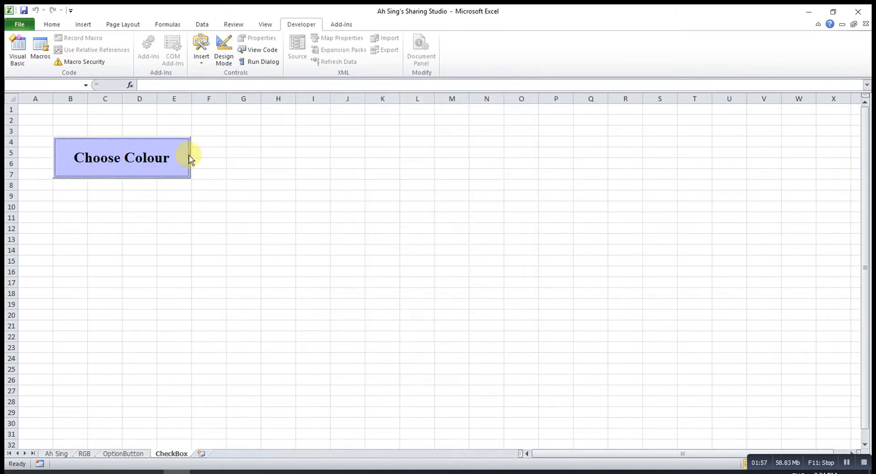
Step: Retest red, orange and yellow, confirming 'red, orange and yellow.' without the comma
{"action": "left_click", "coordinate": [122, 158]}
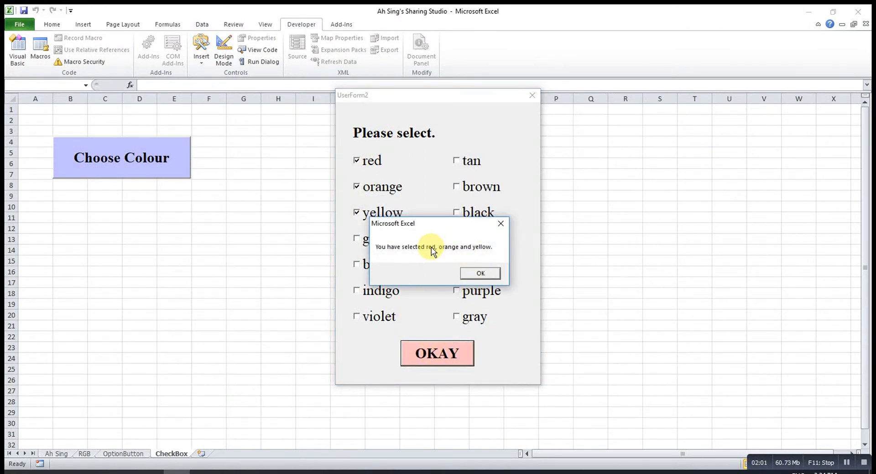
{"action": "mouse_move", "coordinate": [461, 252]}
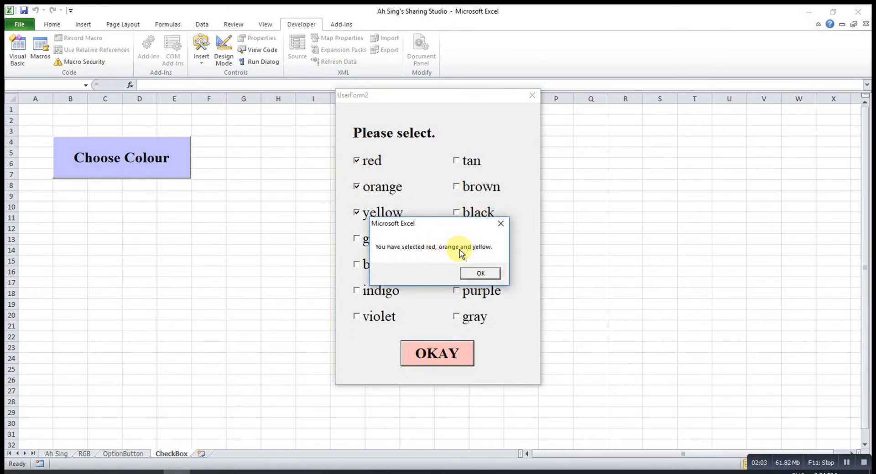
{"action": "mouse_move", "coordinate": [492, 252]}
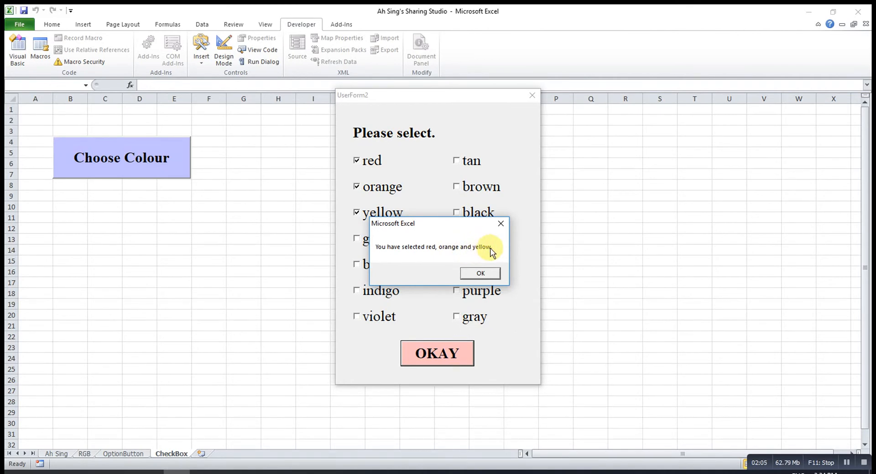
{"action": "left_click", "coordinate": [479, 274]}
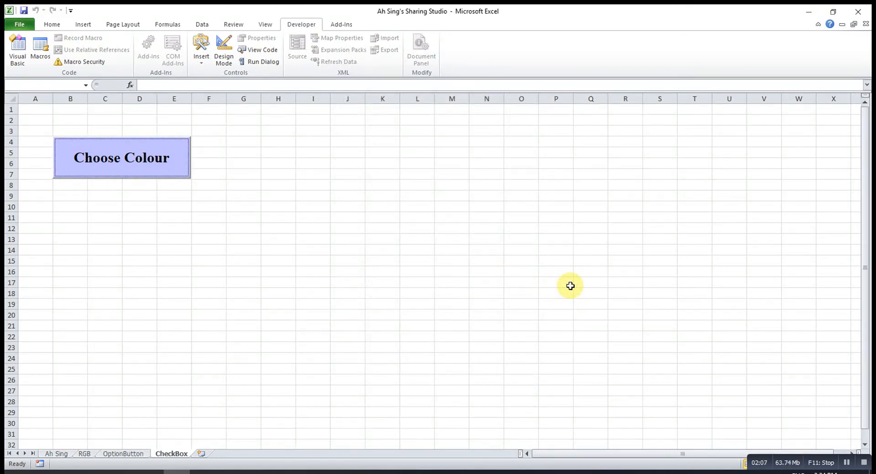